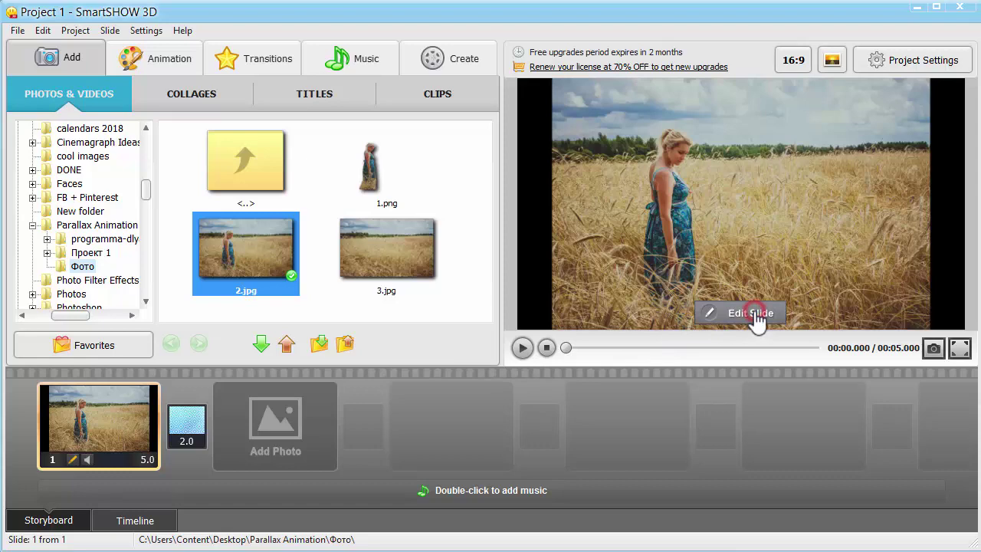
- Open the first slide in the editor and stretch the wheat-field photo to fill the frame
left_click(751, 313)
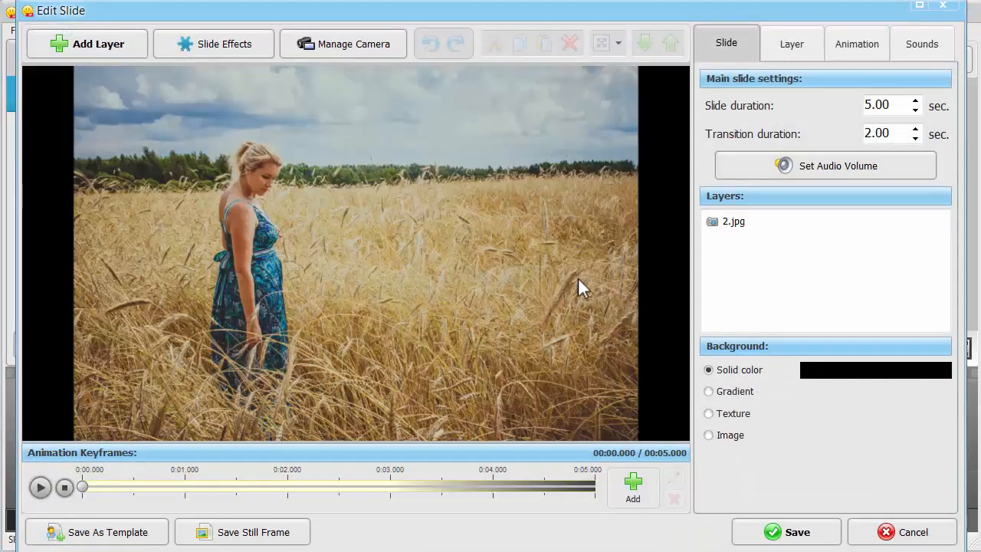
left_click(791, 43)
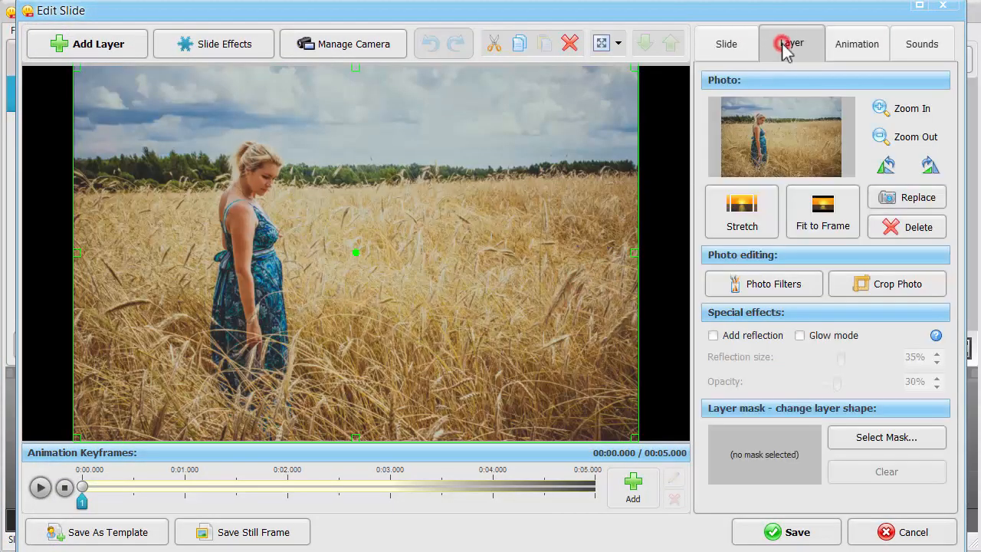
left_click(741, 211)
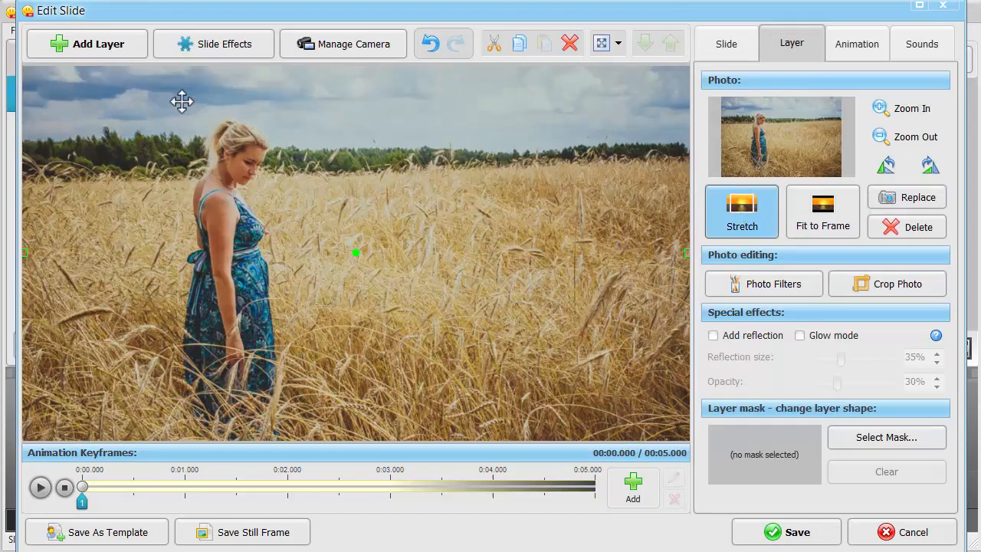
- Add 1.png, the woman cut-out, as a photo layer over the wheat-field background
left_click(86, 43)
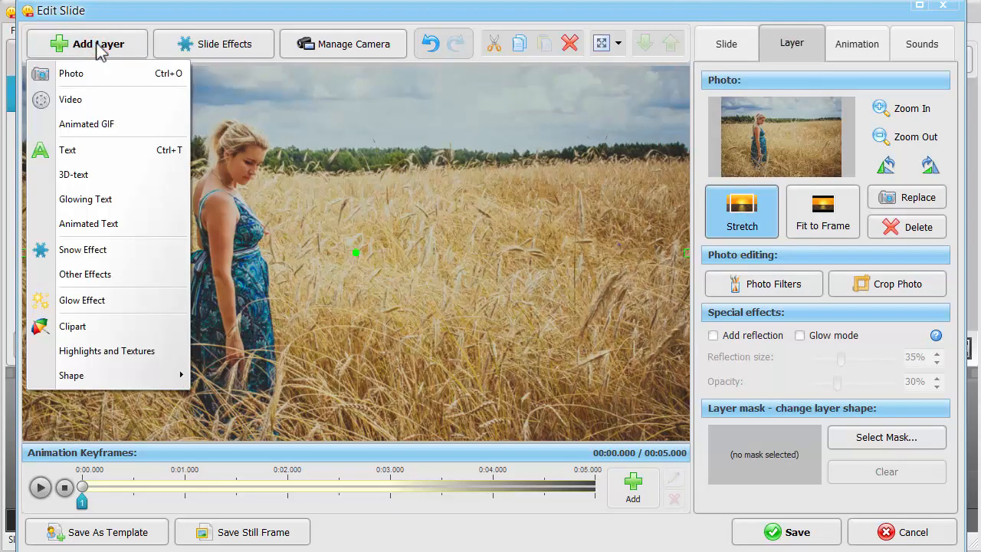
left_click(70, 74)
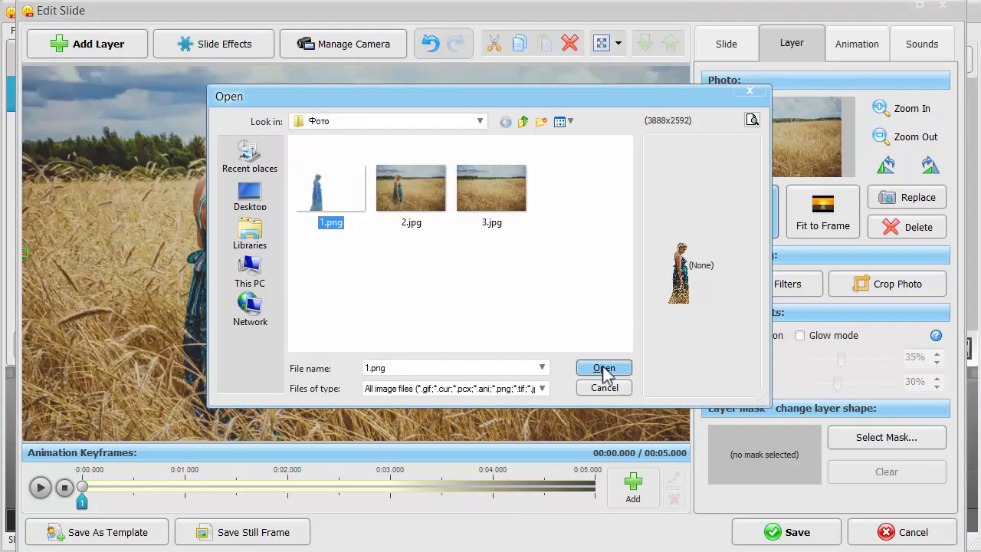
left_click(603, 368)
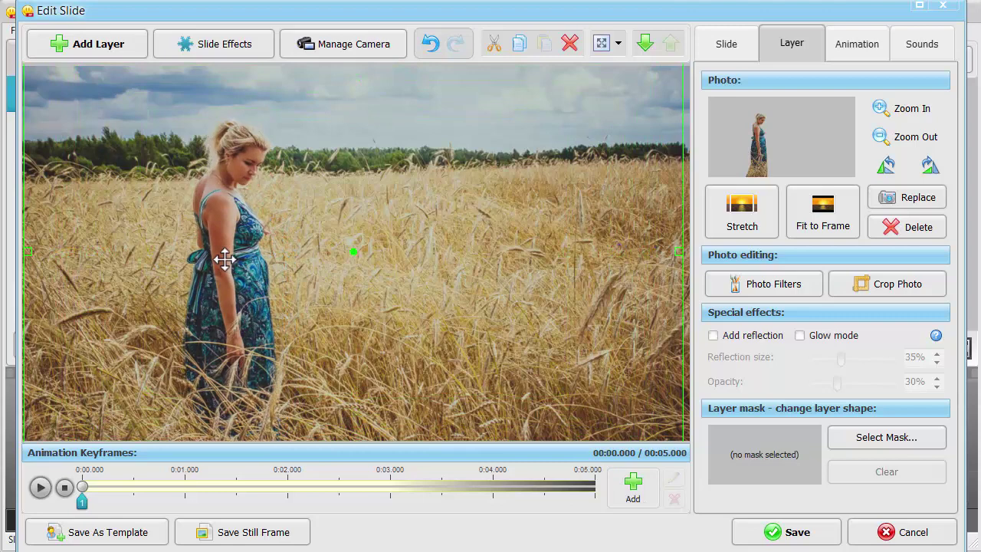
left_click(726, 44)
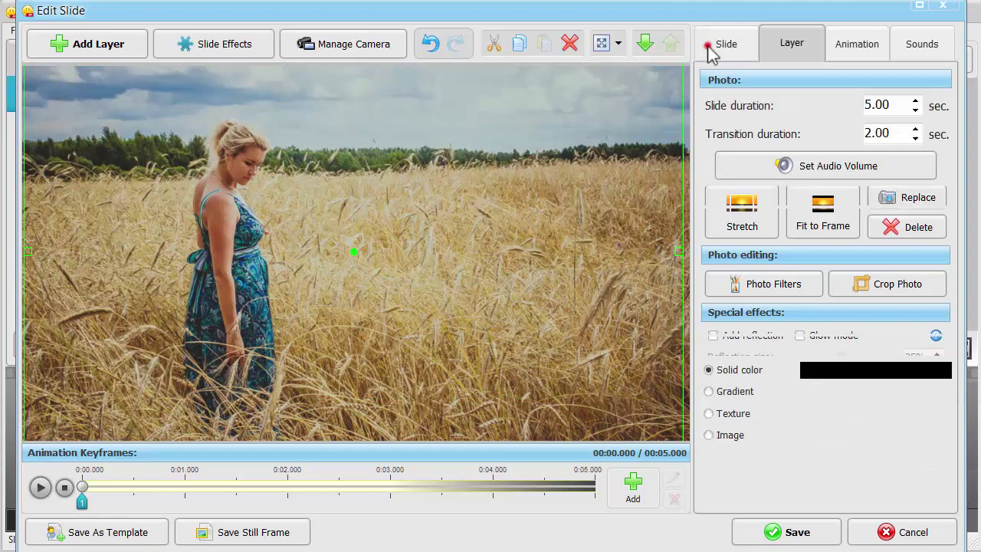
- Set the slide duration to 8.00 seconds and the transition to 1.00 second
left_click(727, 44)
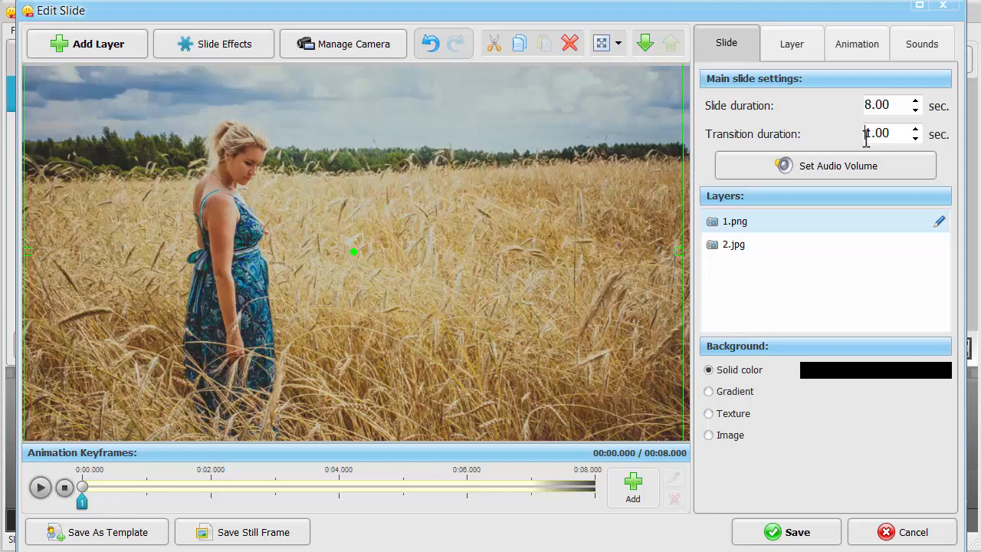
- Enlarge the woman cut-out slightly at the first animation keyframe
left_click(856, 44)
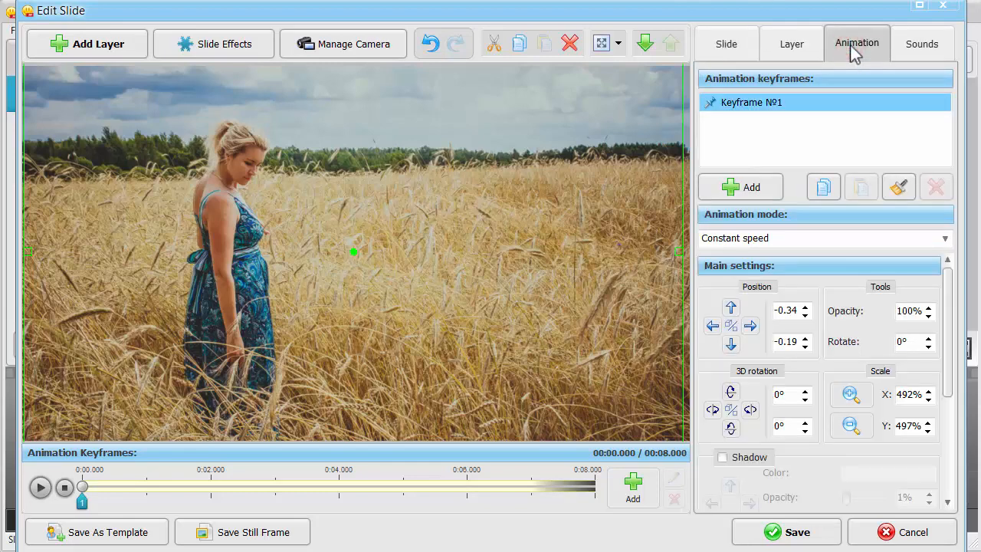
mouse_move(849, 362)
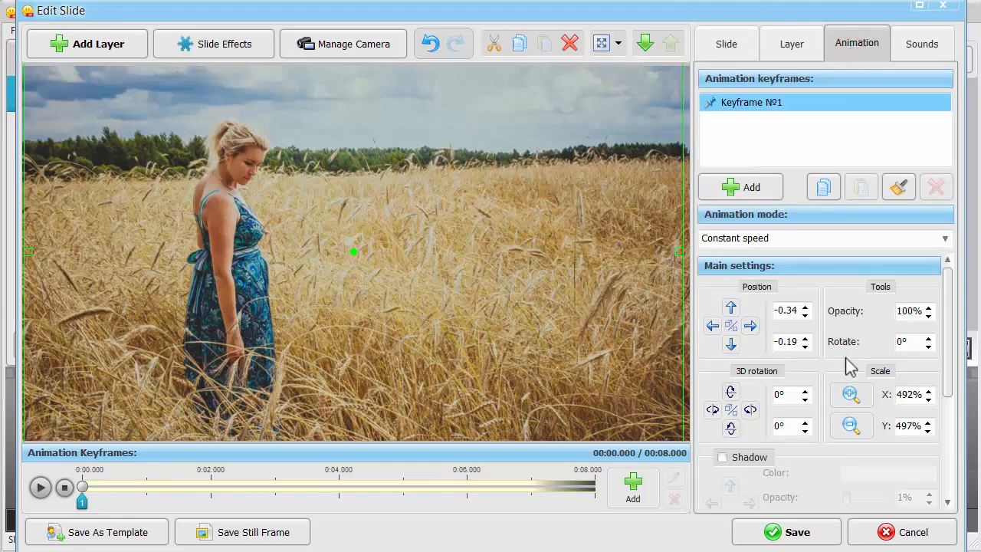
left_click(851, 394)
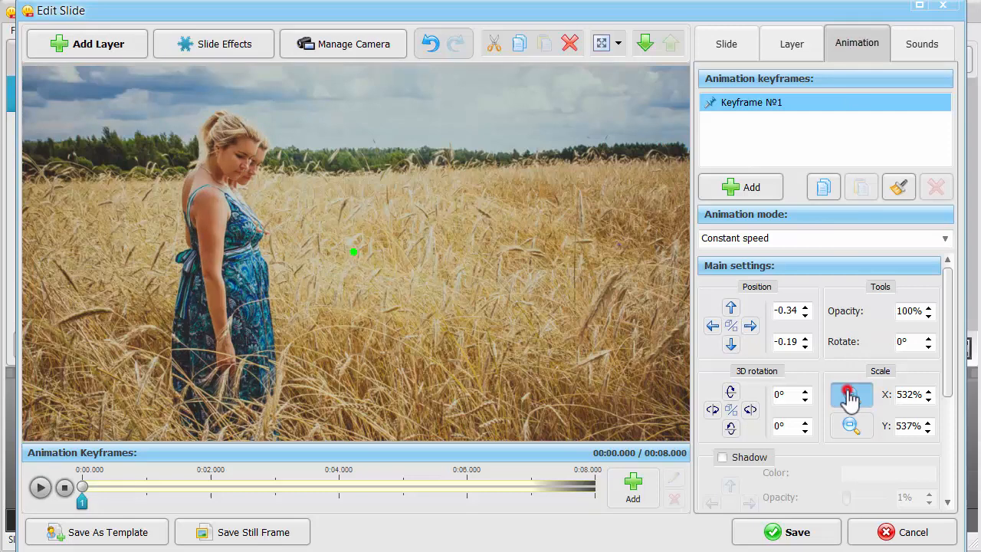
left_click(850, 395)
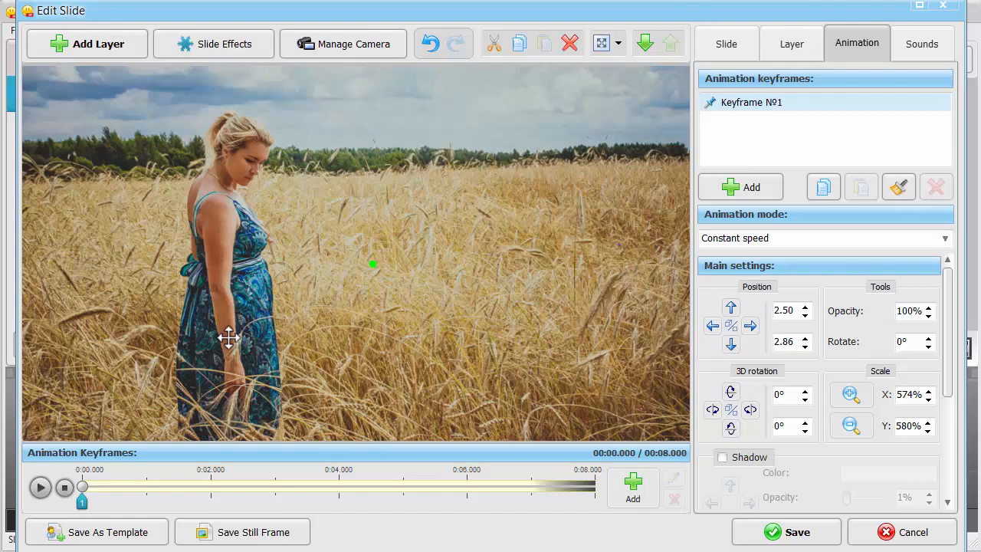
- Add a second keyframe at about 5 seconds and enlarge the woman further
left_click(734, 187)
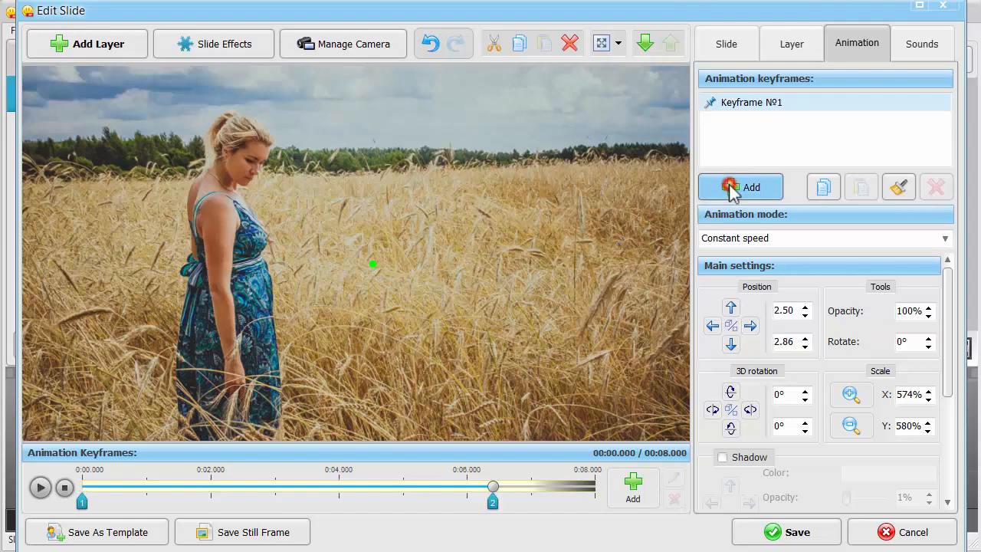
left_click(740, 187)
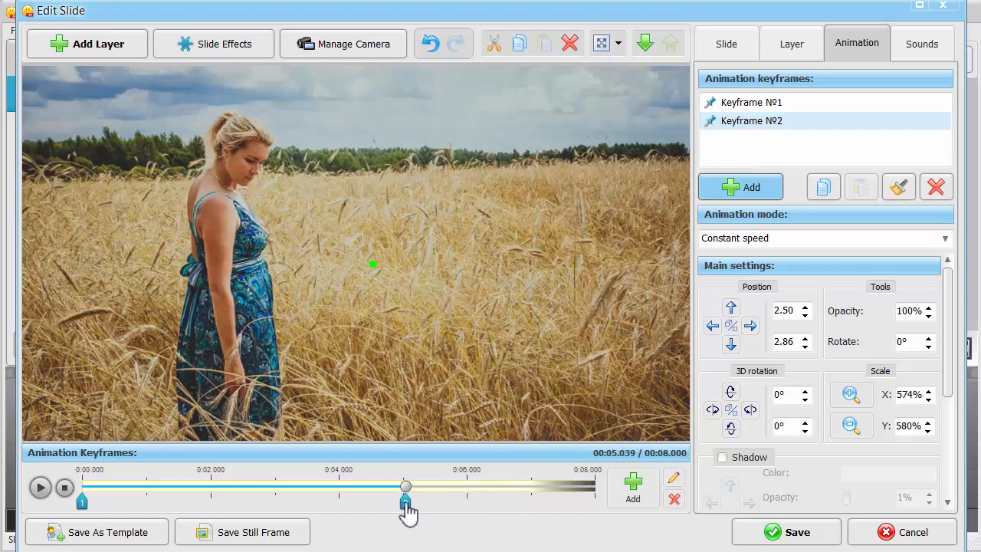
left_click(850, 394)
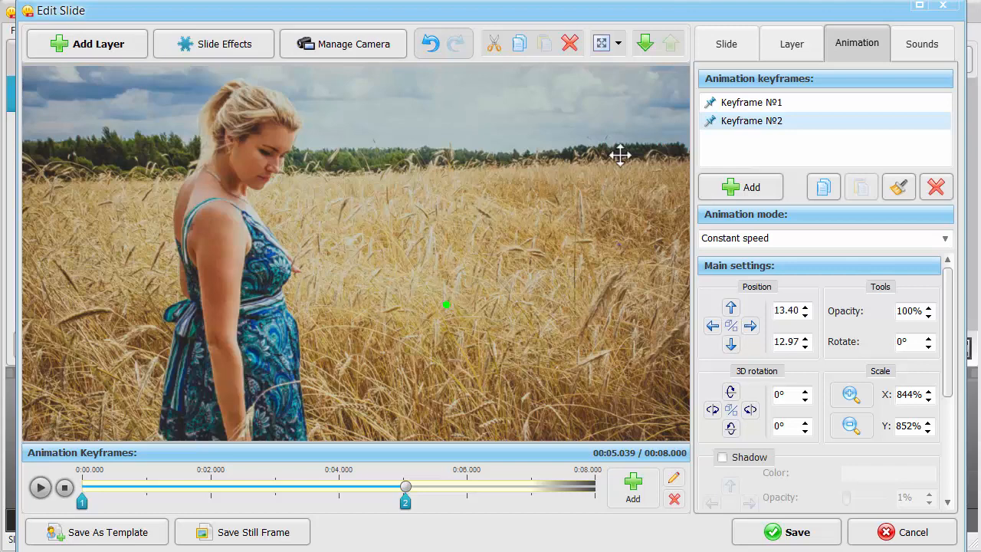
- Add a keyframe and move the second keyframe to about 6 seconds
left_click(725, 43)
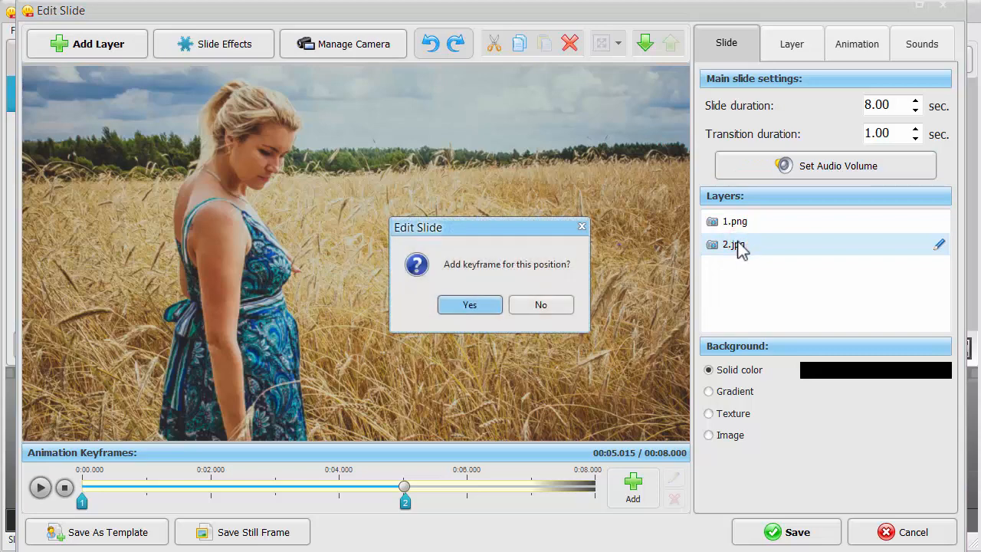
left_click(468, 304)
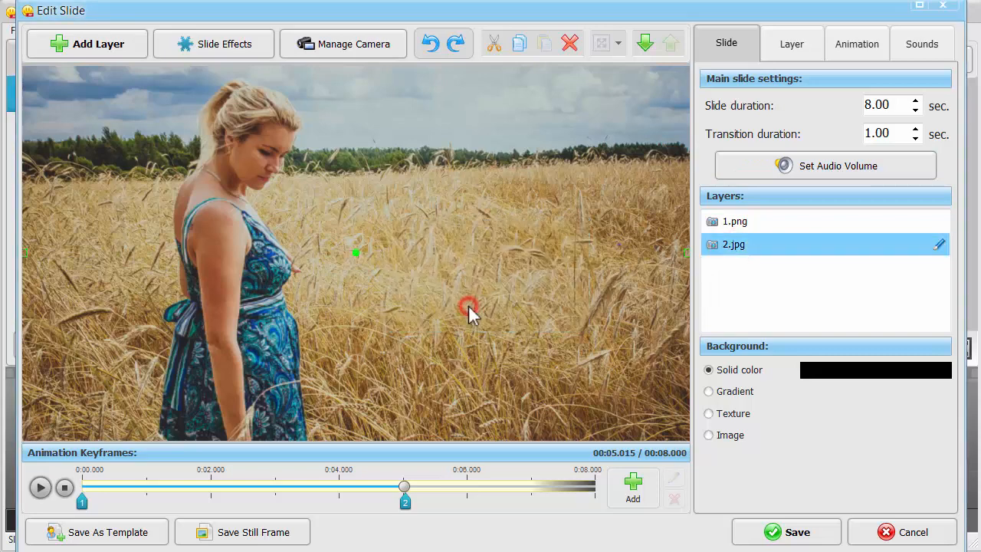
left_click(405, 502)
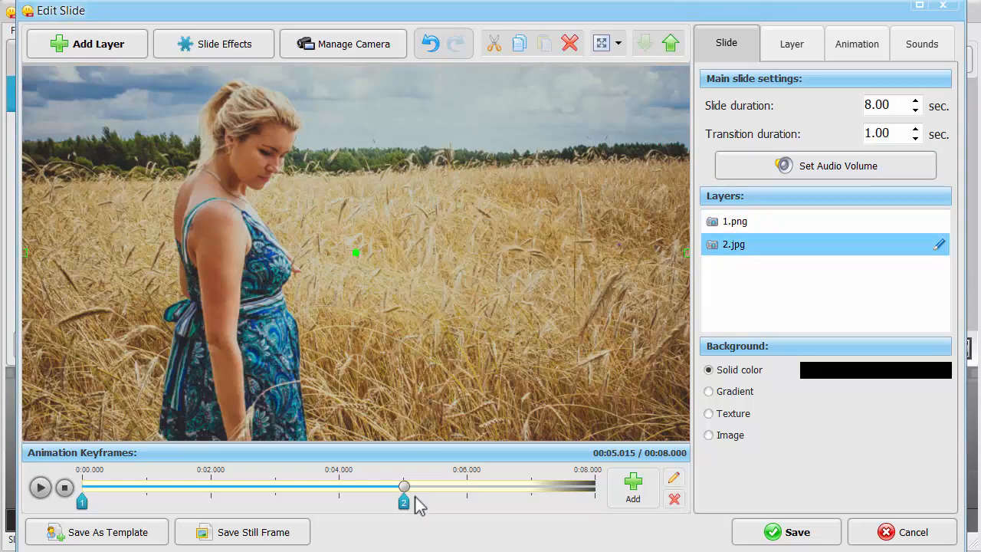
left_click_drag(403, 501, 467, 502)
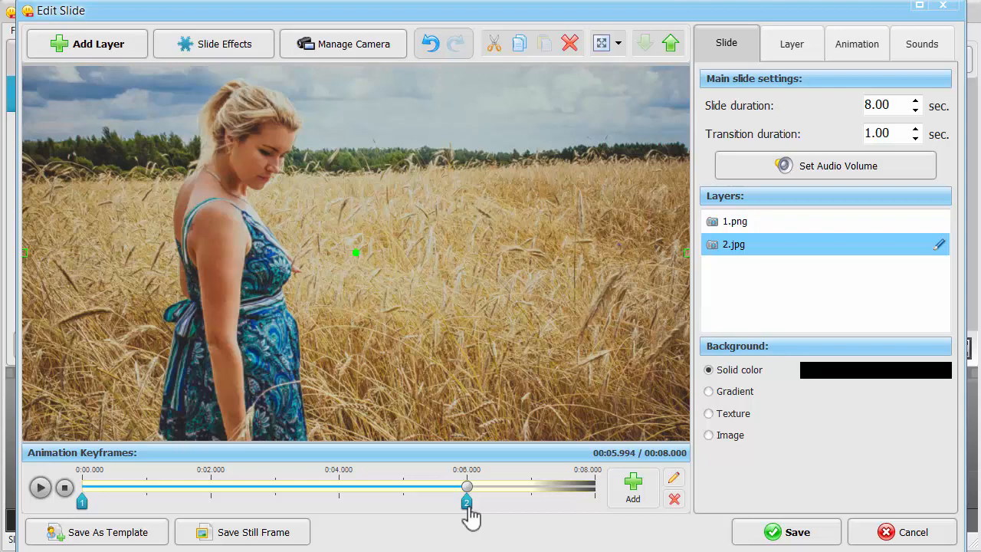
- At the second keyframe, scale the layer up and shift it right and down
left_click(853, 44)
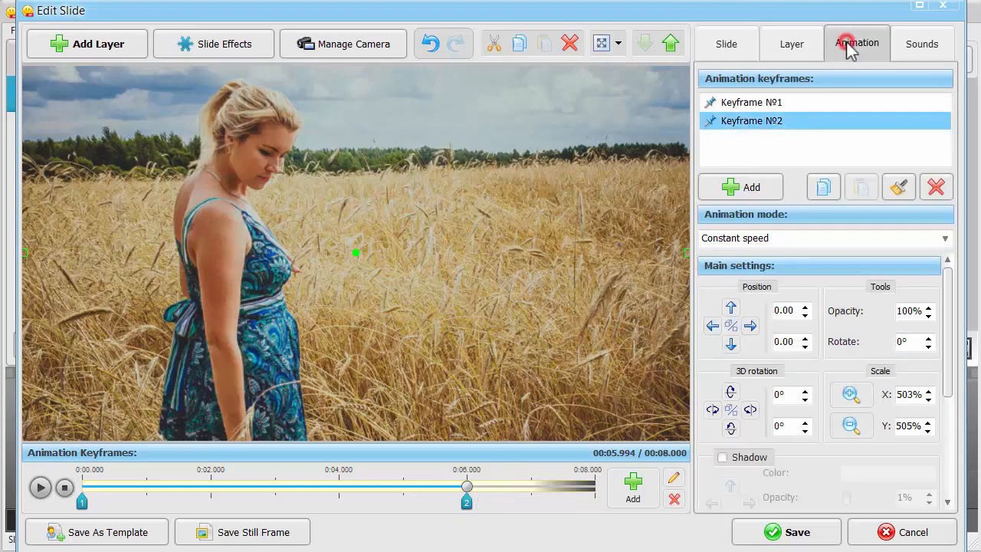
mouse_move(851, 394)
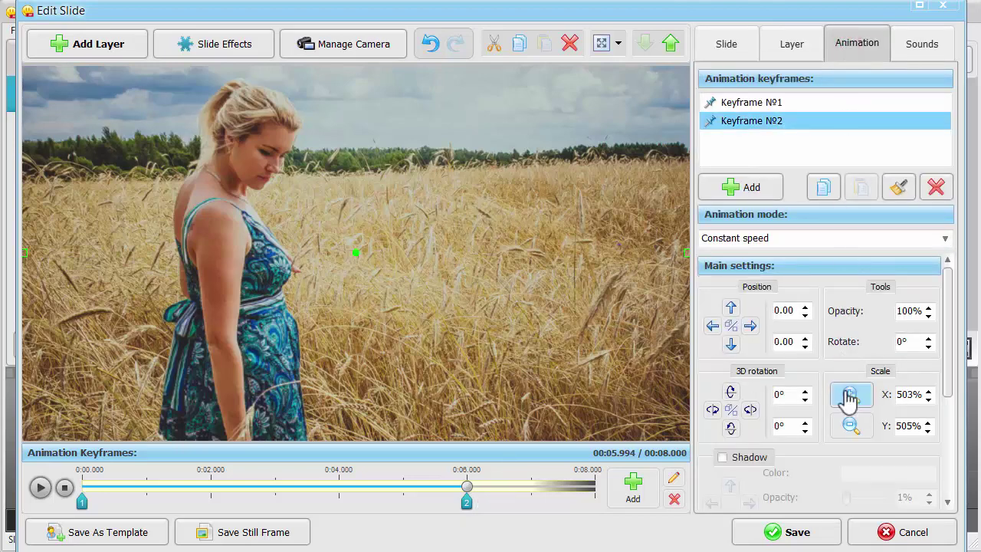
left_click(850, 396)
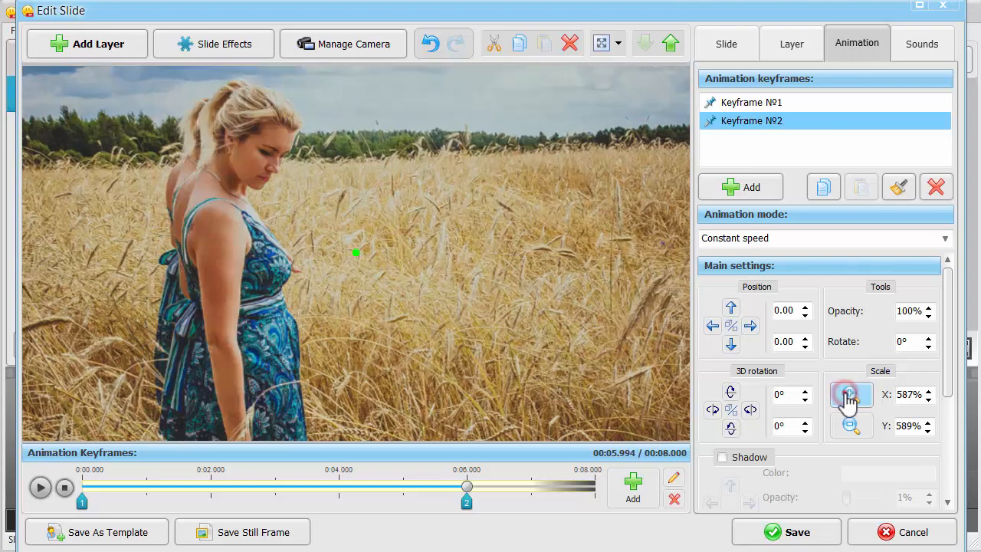
left_click(848, 394)
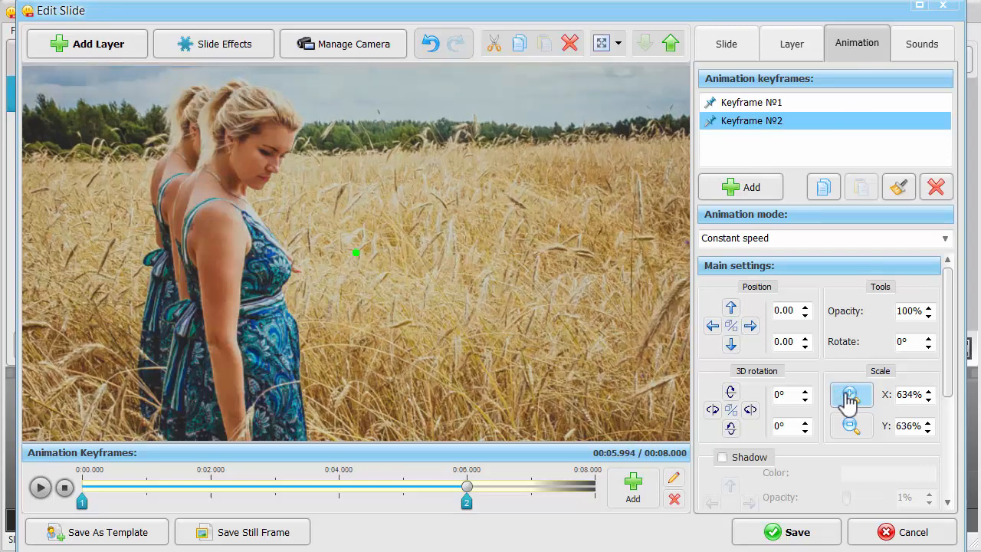
left_click(750, 325)
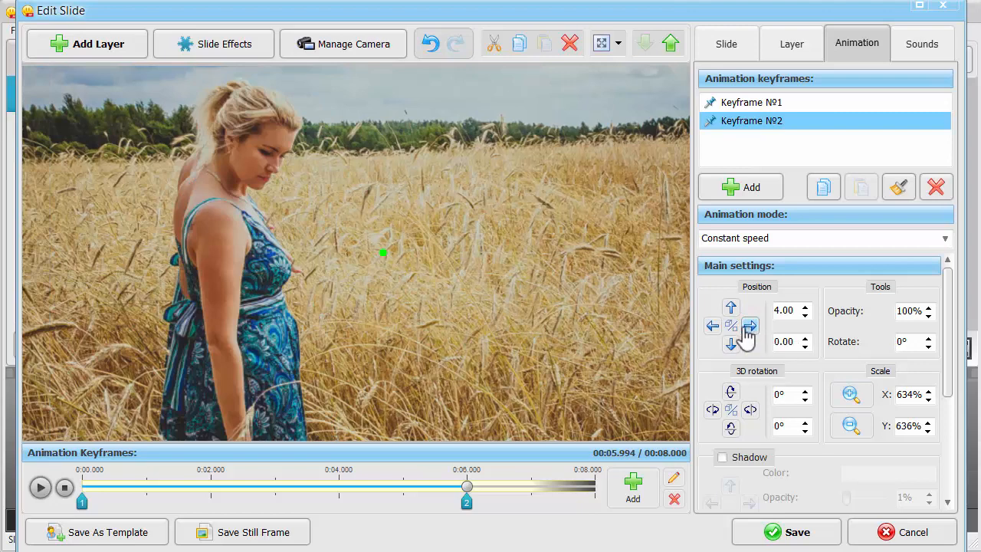
left_click(731, 343)
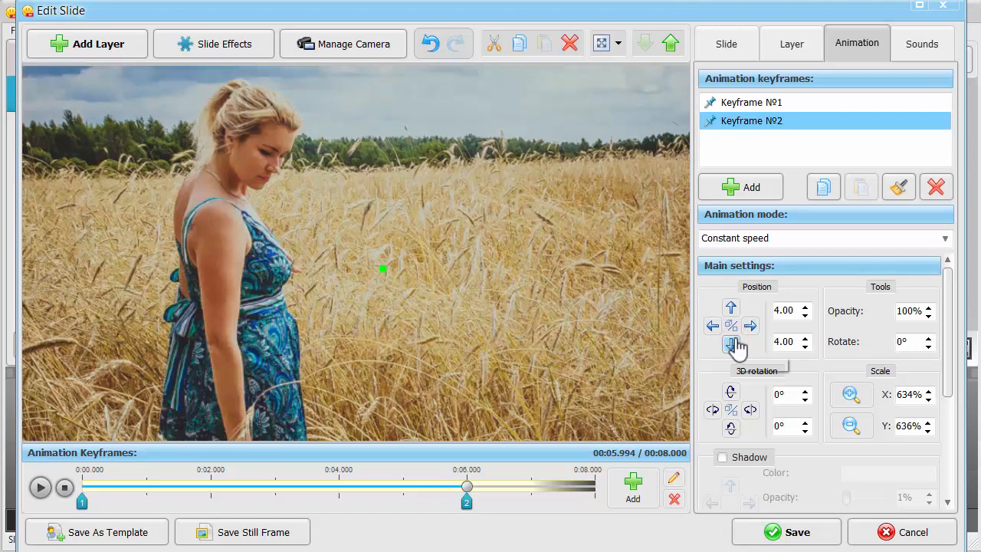
mouse_move(760, 352)
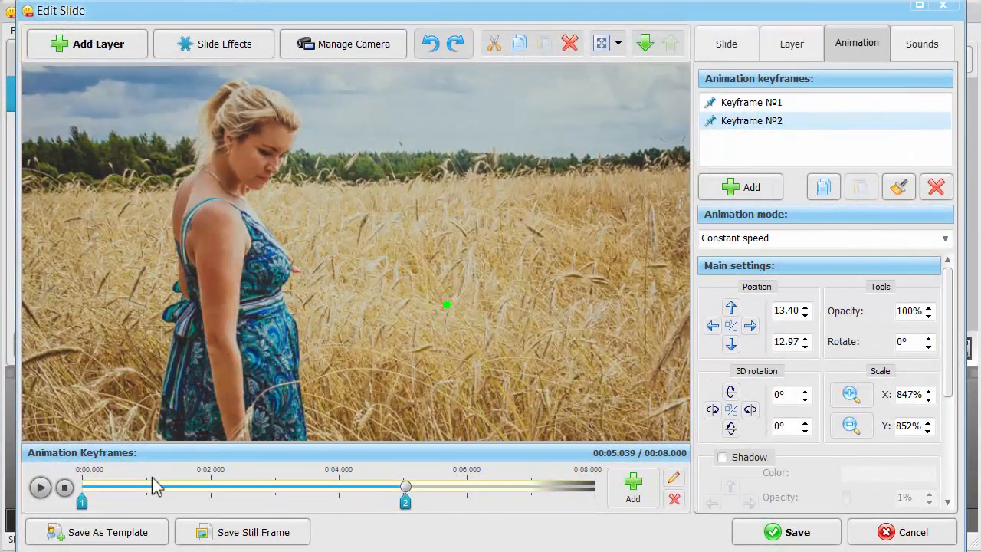
left_click(40, 487)
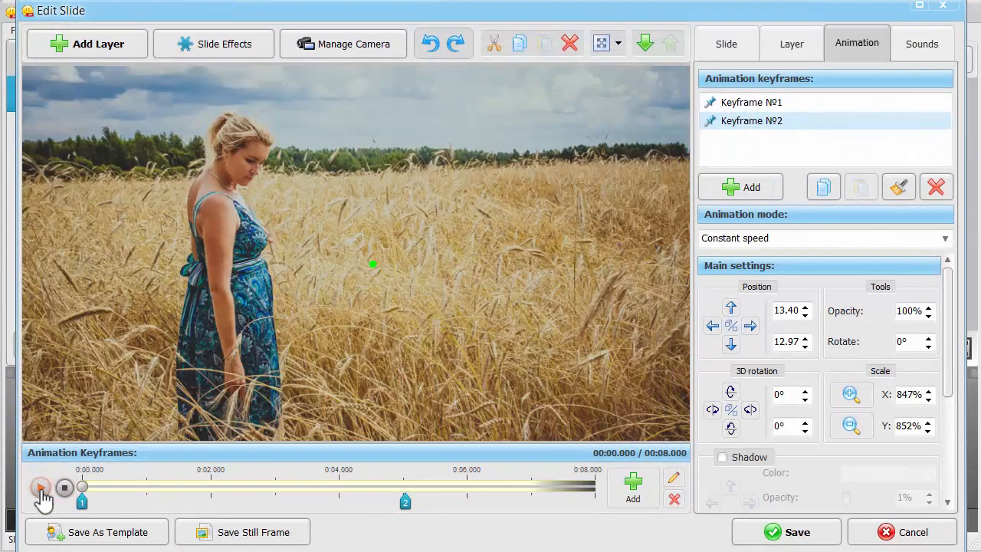
left_click(40, 486)
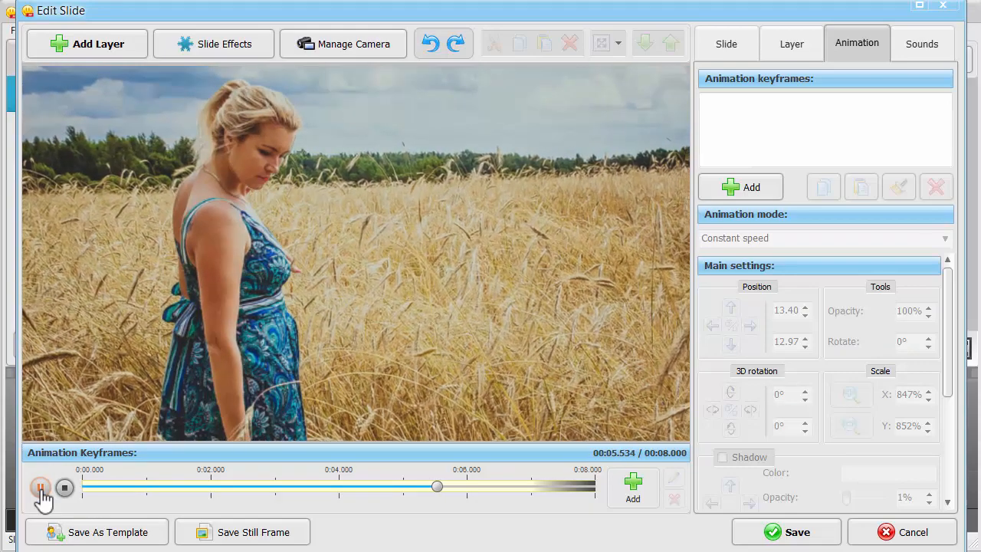
left_click(40, 487)
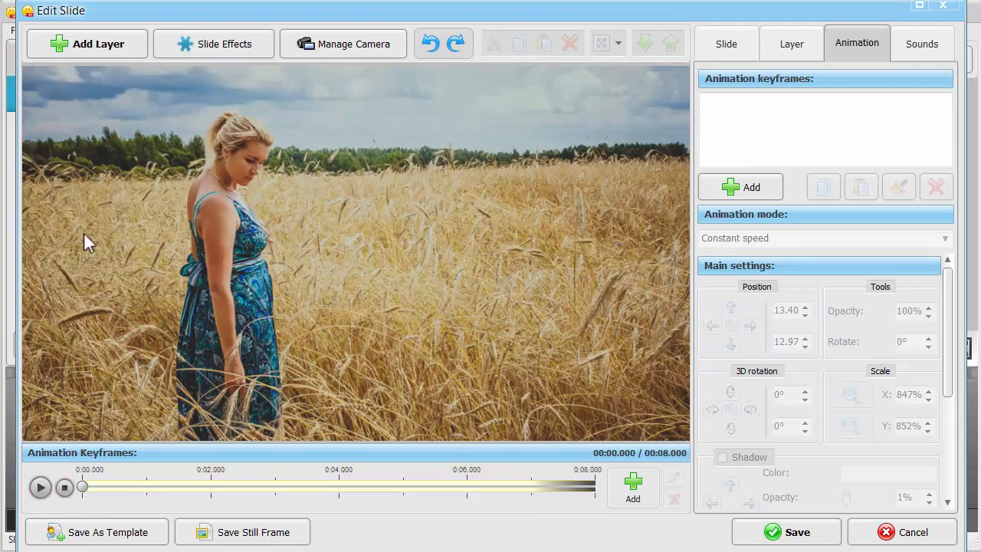
- Add the first golden sun-flare image from the Highlights category as a new layer
left_click(97, 43)
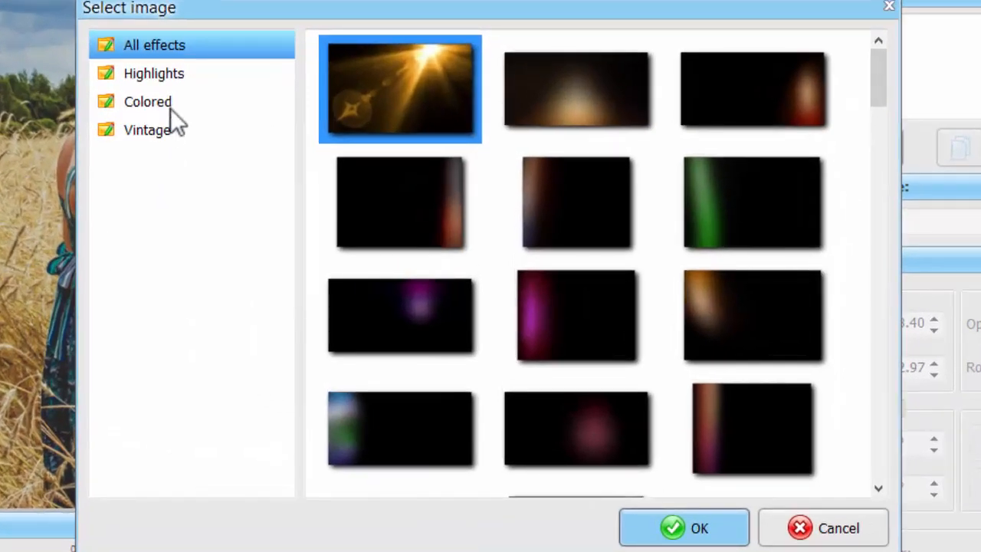
left_click(153, 73)
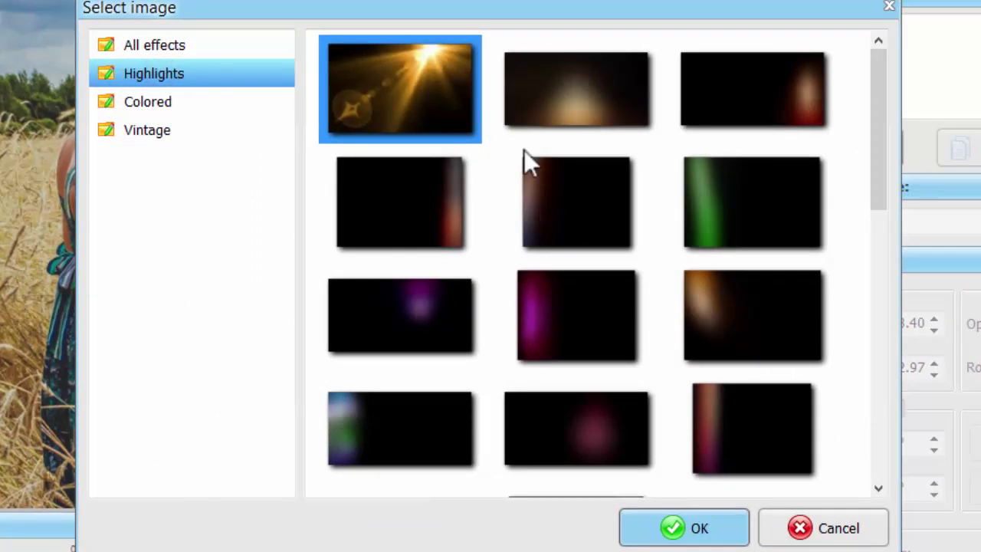
scroll("down", 3)
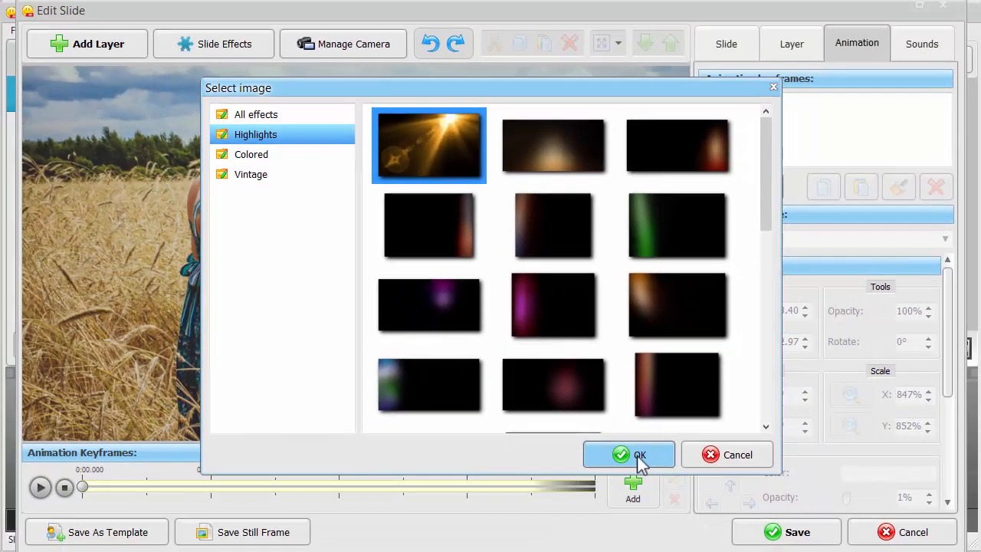
left_click(628, 454)
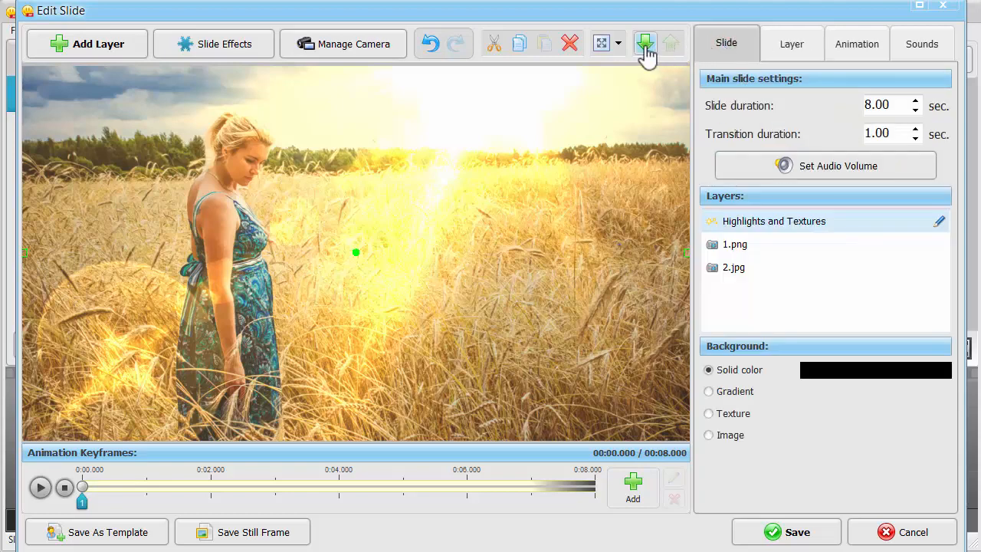
- Send the sun-flare layer below 1.png, just above the wheat-field photo
left_click(644, 43)
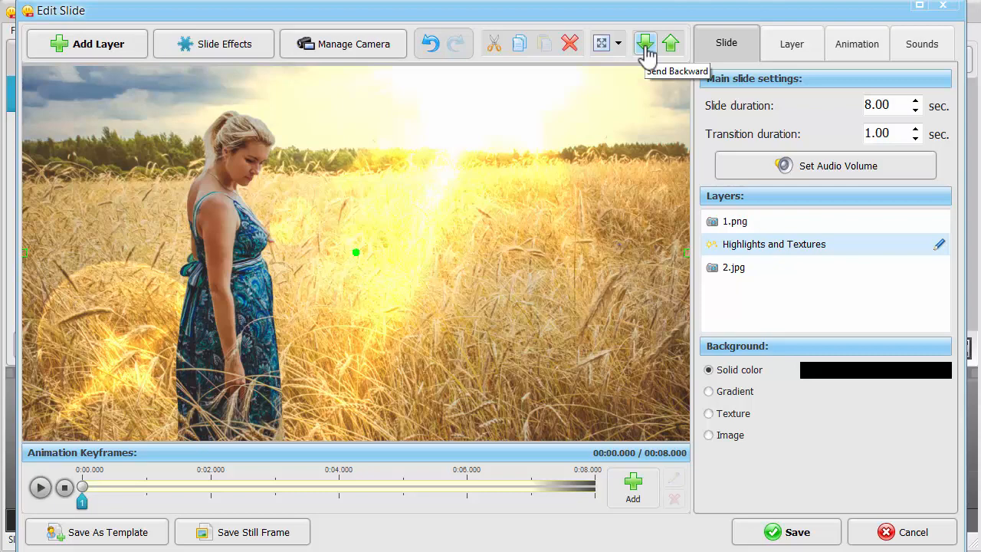
mouse_move(850, 48)
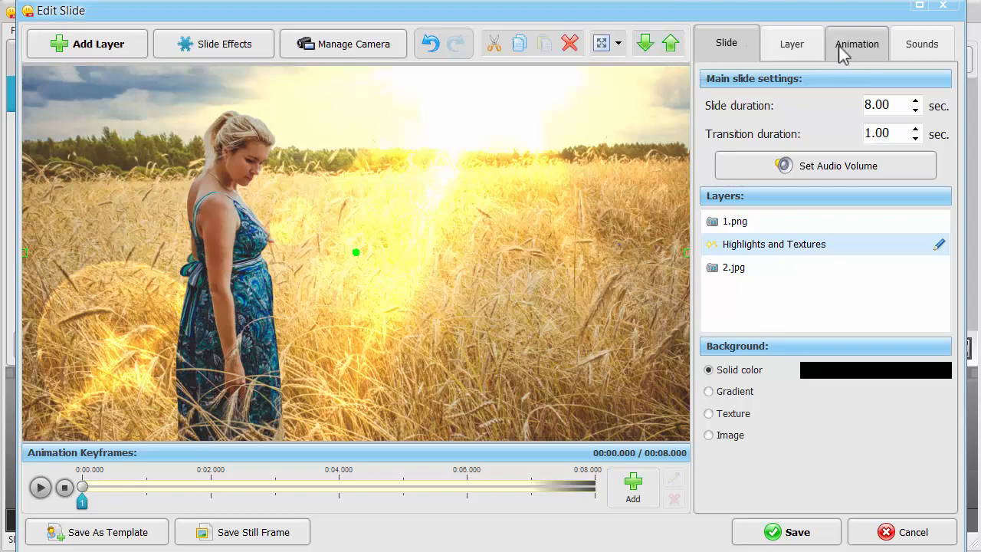
left_click(857, 43)
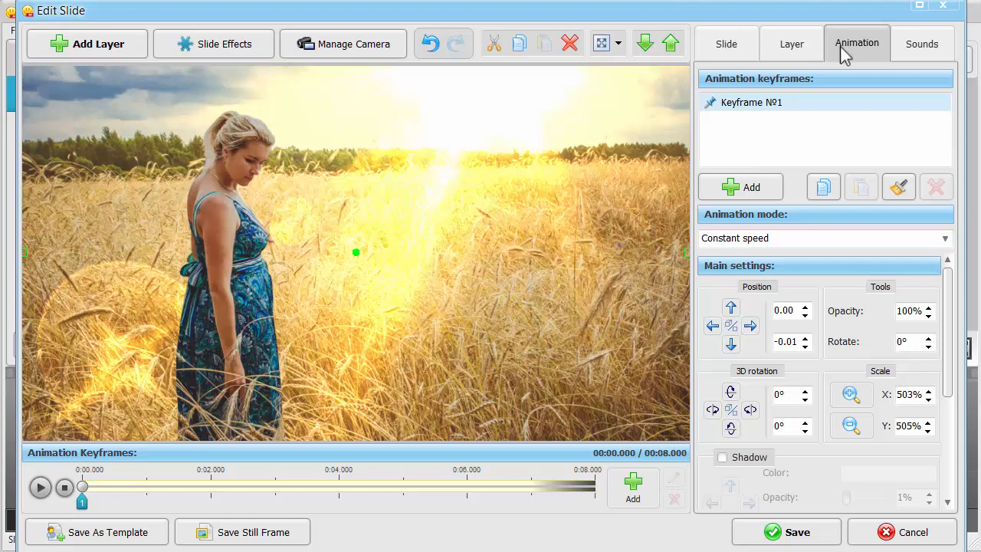
- Set the highlight to 20% opacity and scale it up to about 587%
left_click(909, 311)
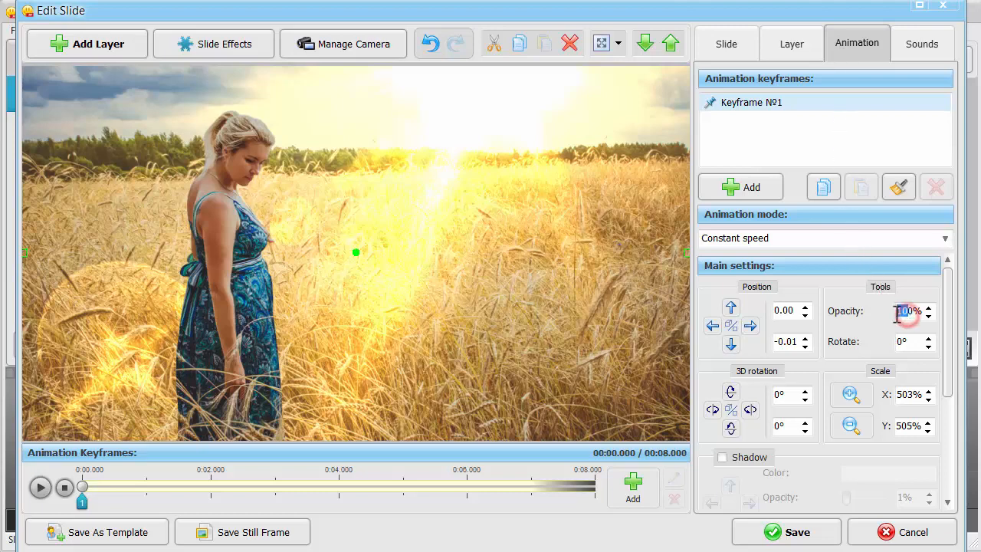
type("20")
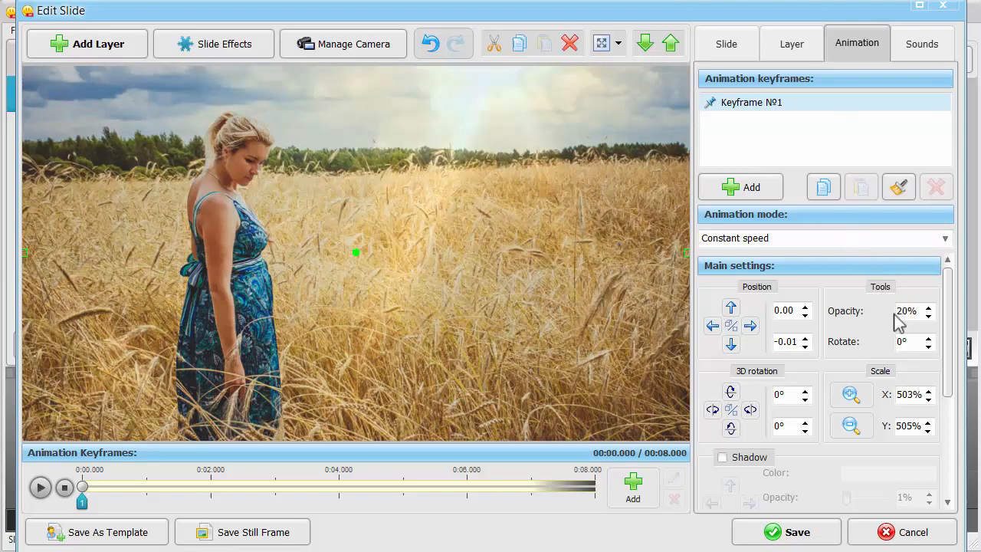
left_click(850, 394)
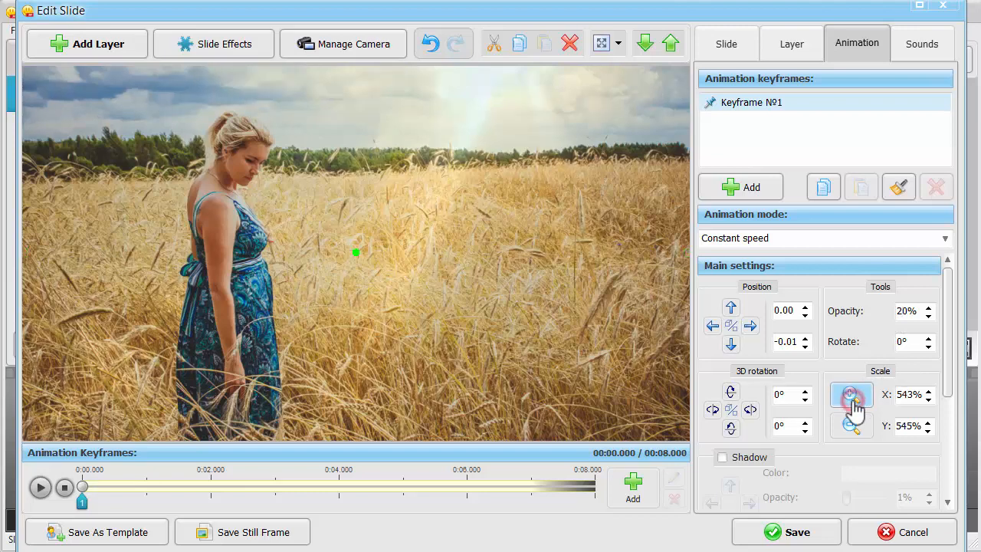
left_click(851, 395)
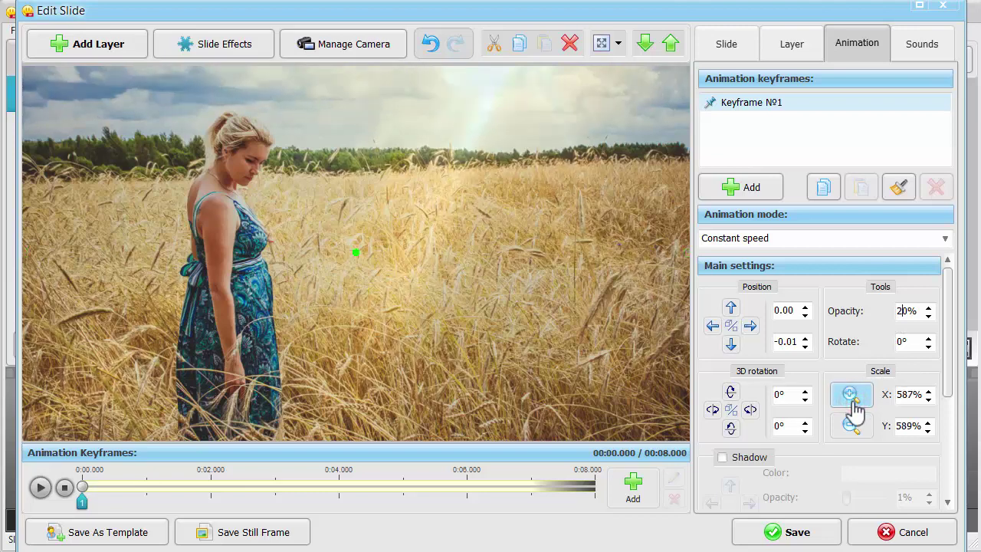
mouse_move(632, 489)
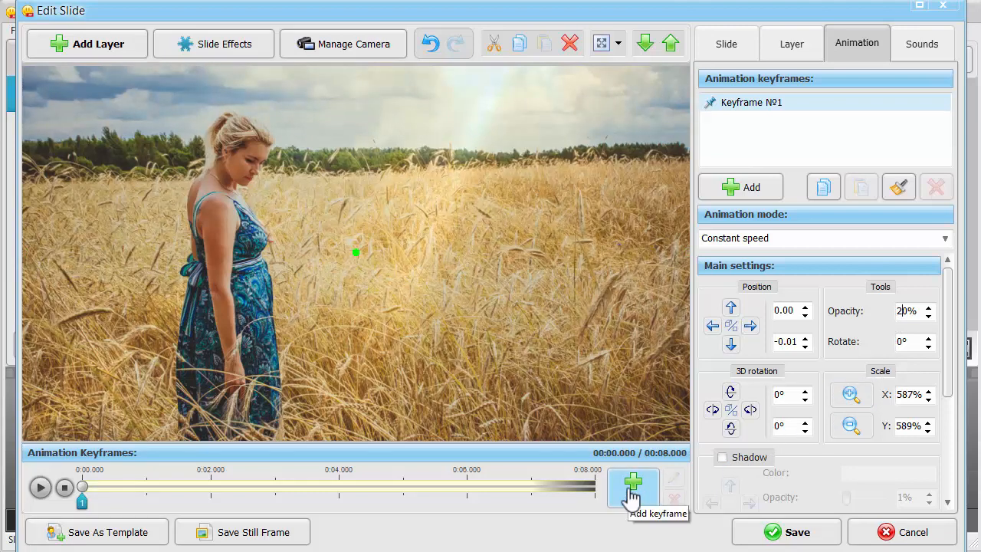
- Add a second keyframe near 6.4 seconds shifting the highlight left, then rewind the preview
left_click(632, 502)
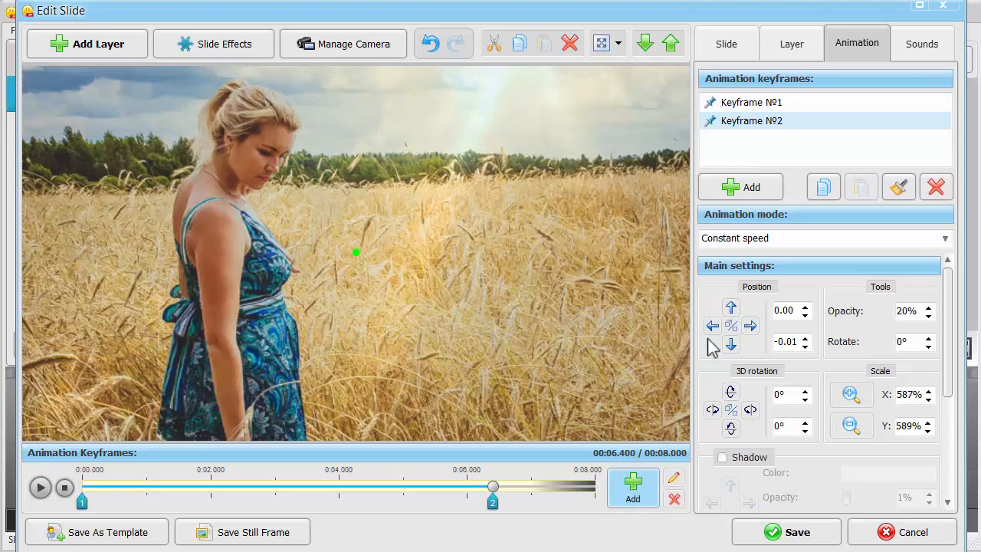
left_click(711, 325)
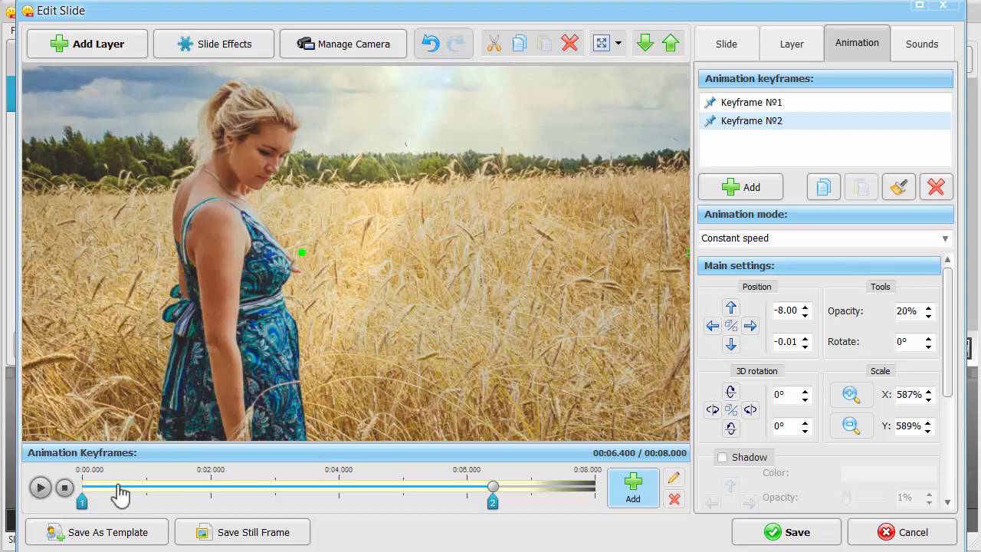
left_click(63, 487)
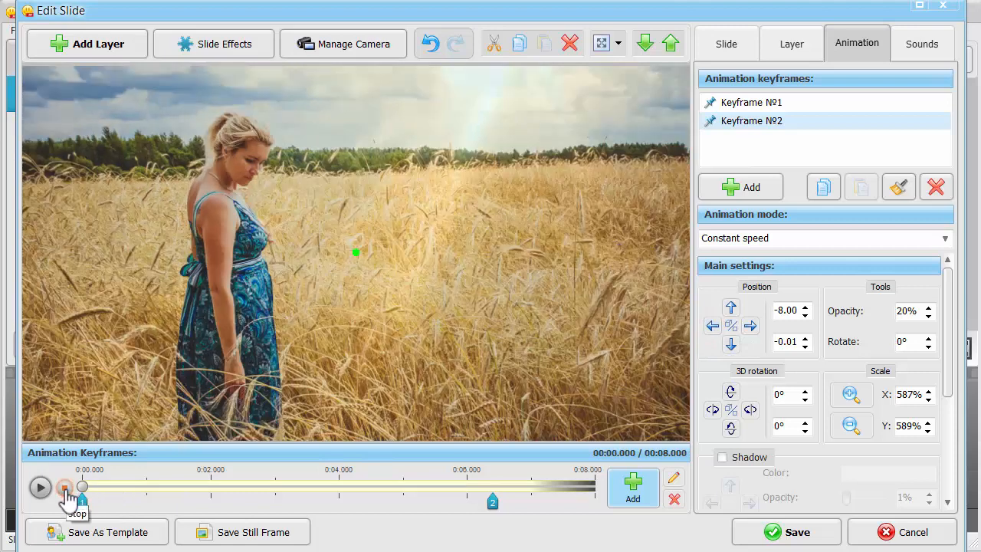